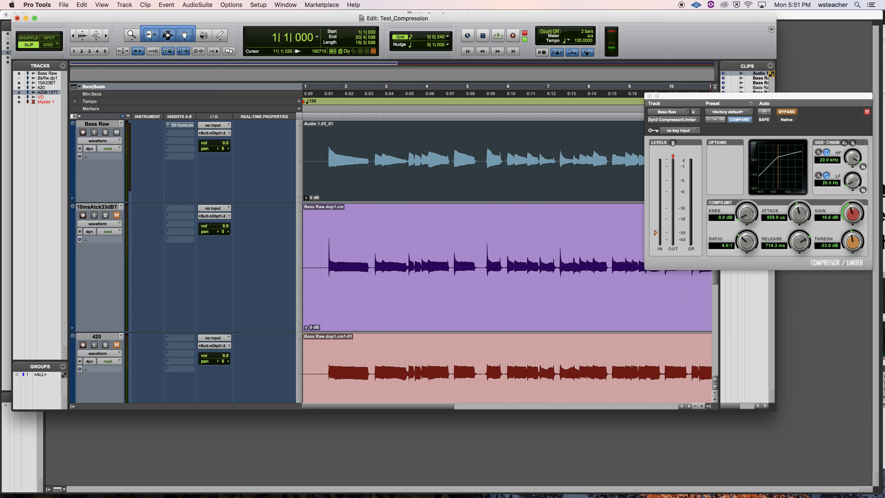
mouse_move(186, 479)
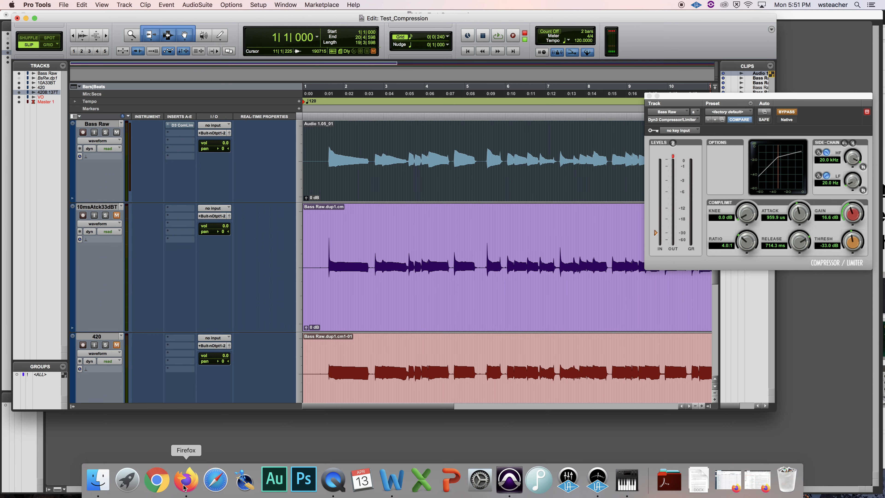
Bring up the Effects deck in Firefox on the Compression slide and focus the slide content
left_click(186, 480)
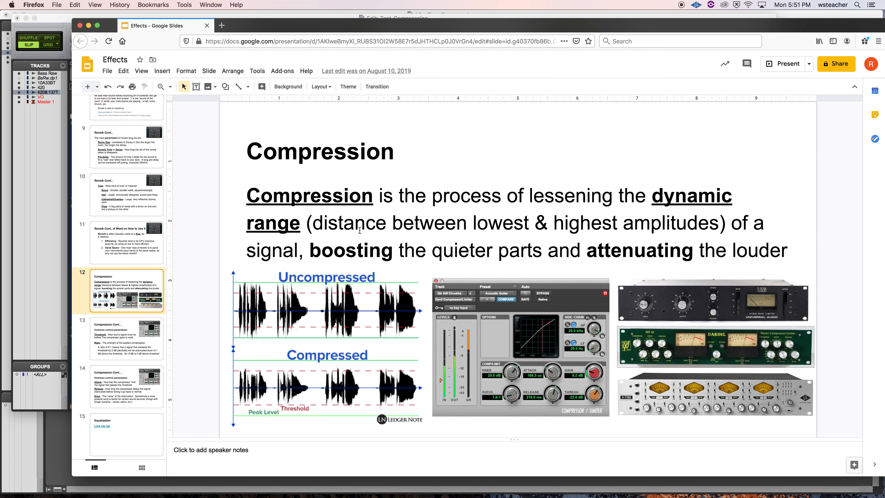
mouse_move(314, 314)
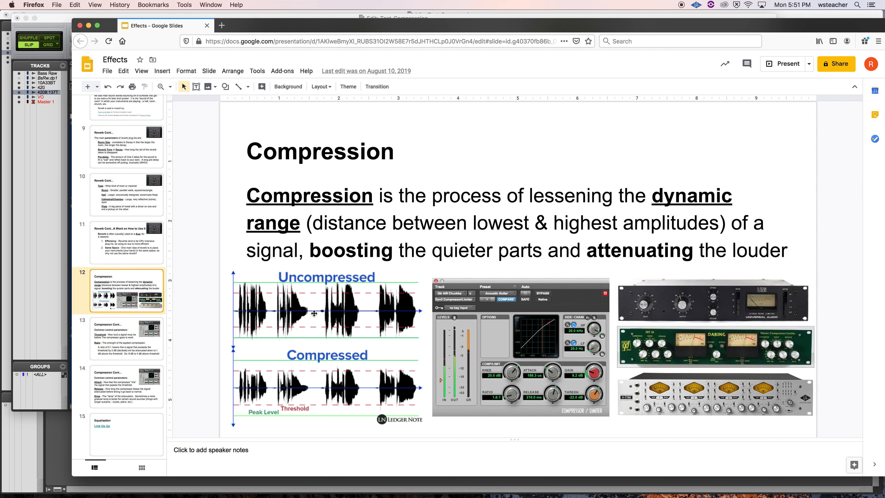
mouse_move(339, 332)
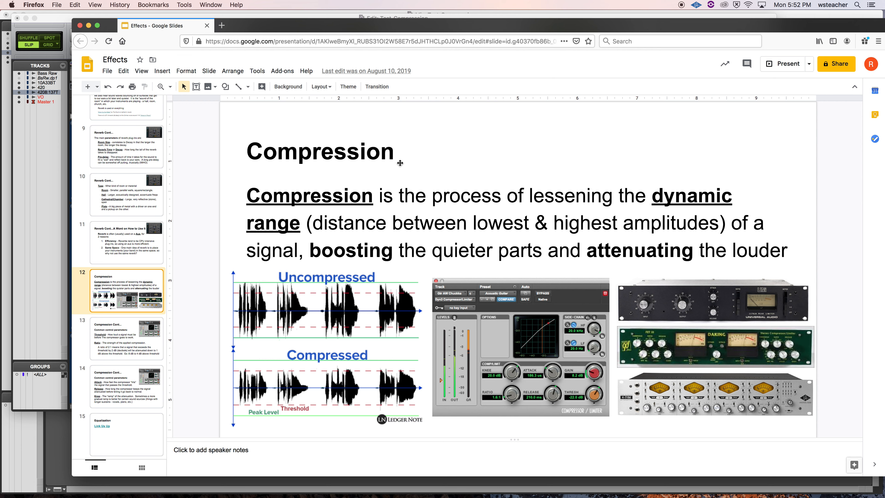
mouse_move(569, 157)
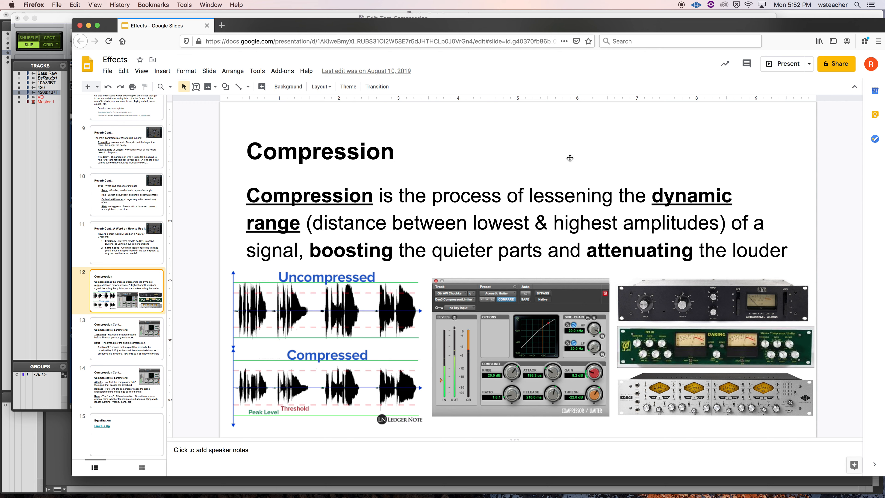
mouse_move(411, 204)
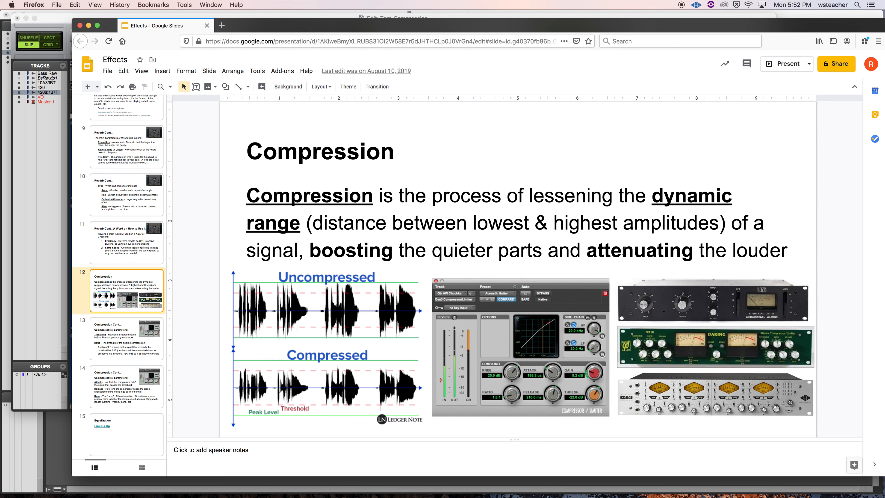
mouse_move(329, 264)
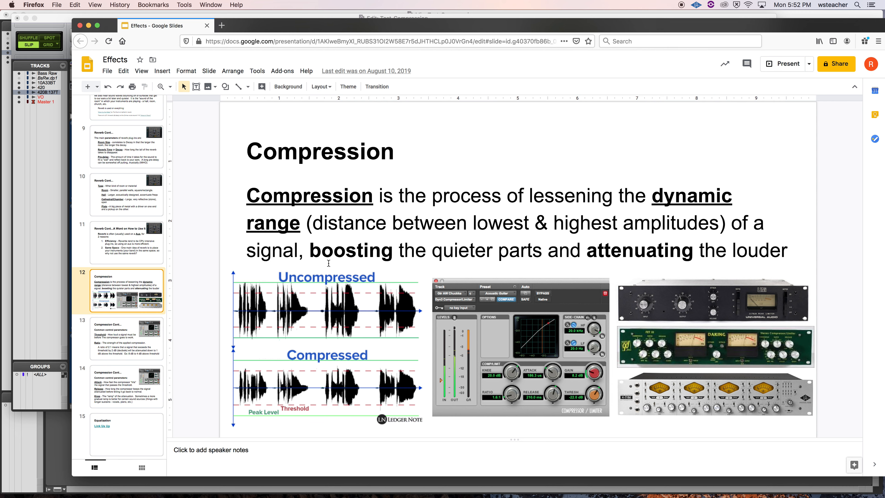
double_click(350, 250)
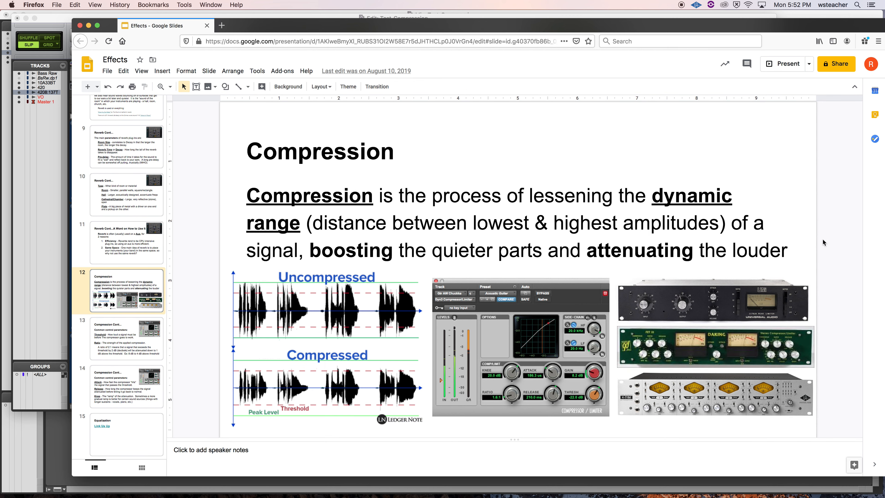
mouse_move(774, 331)
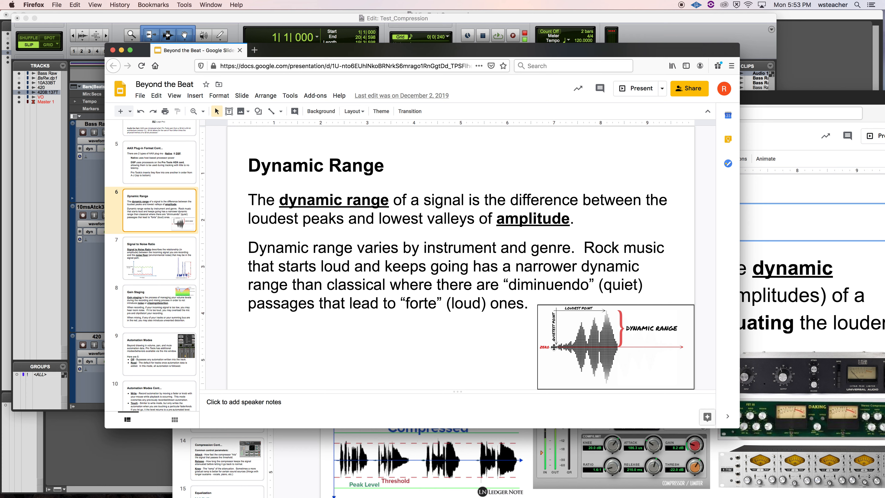
mouse_move(605, 311)
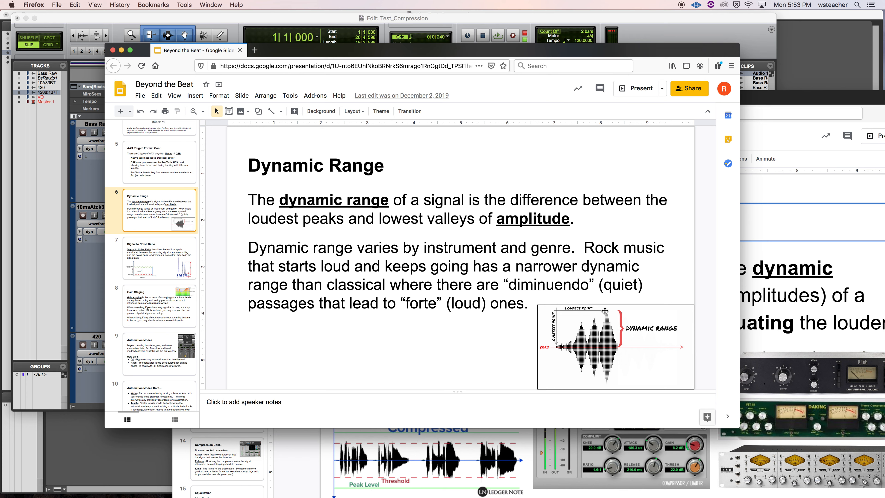
mouse_move(573, 345)
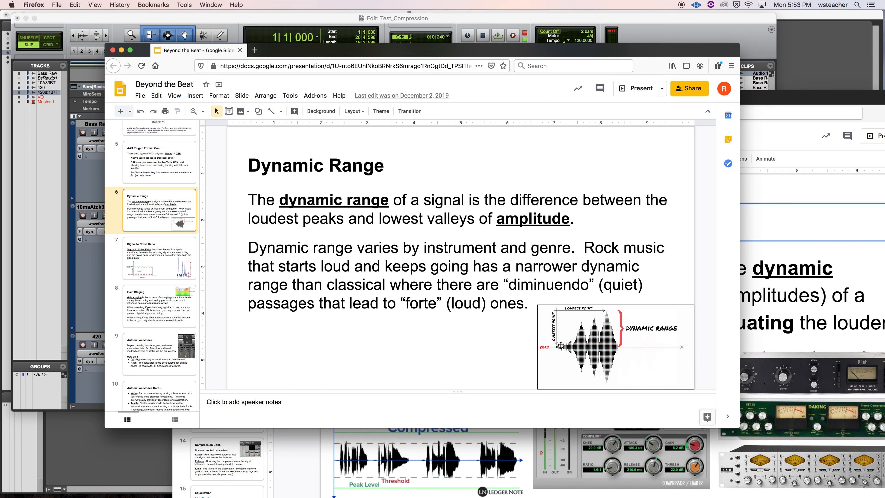
mouse_move(816, 104)
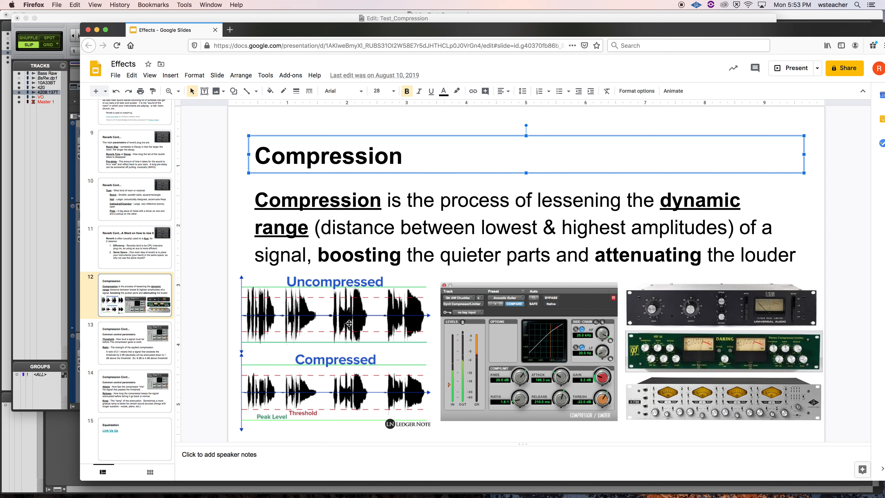
mouse_move(346, 314)
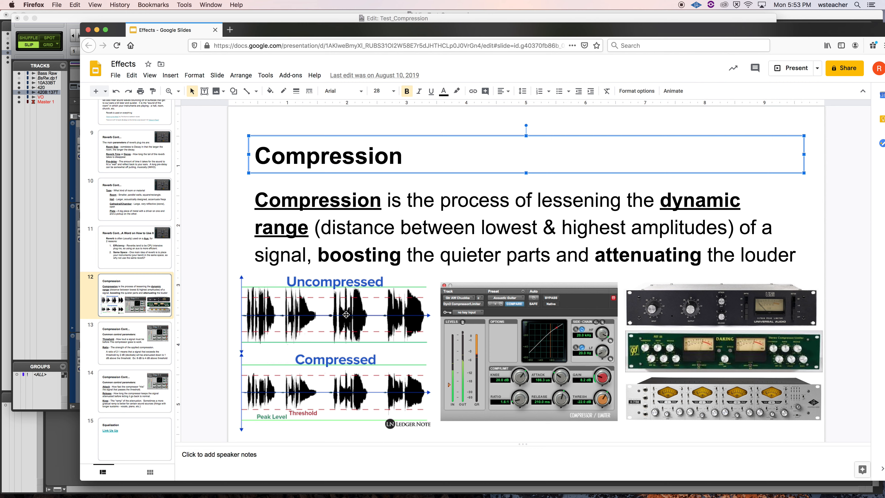
mouse_move(364, 380)
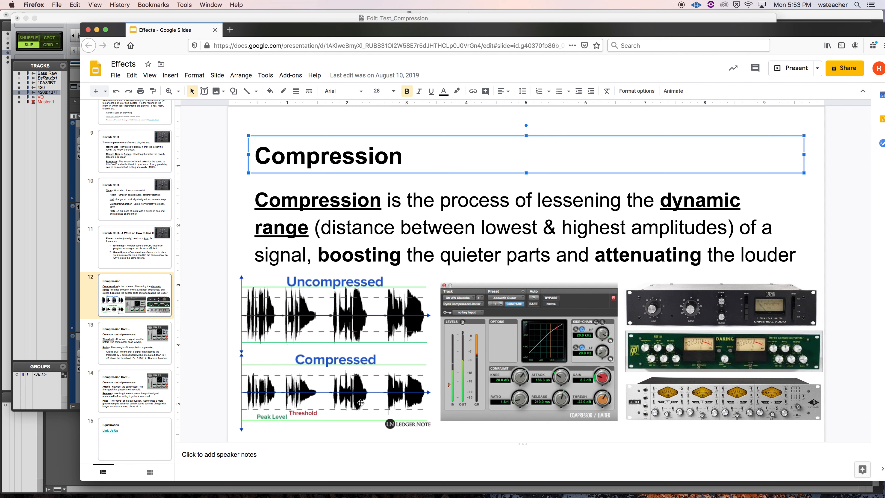
mouse_move(365, 380)
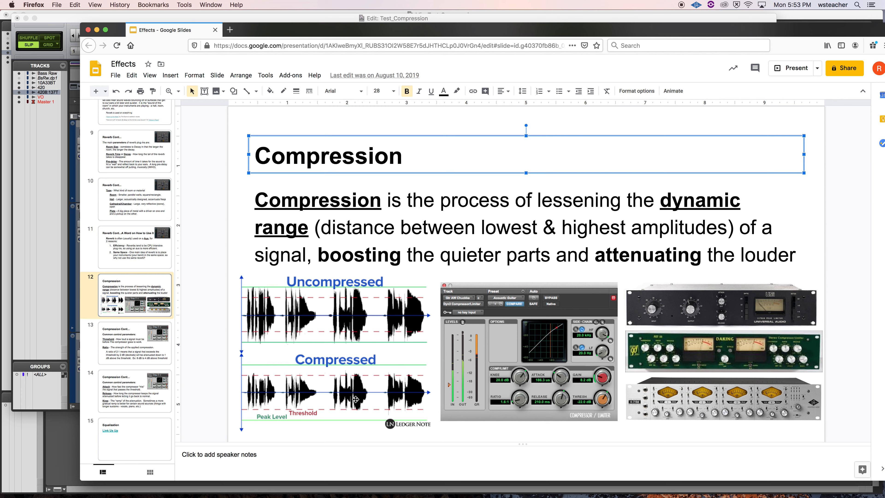
mouse_move(310, 419)
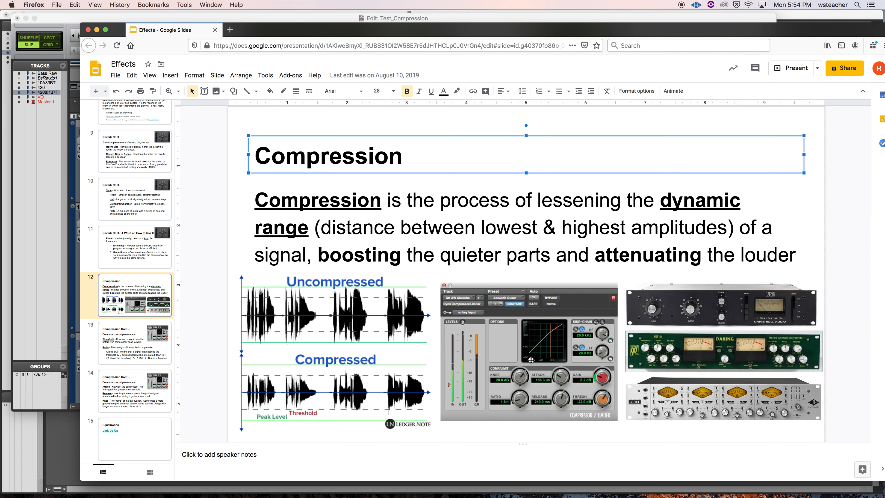
mouse_move(531, 362)
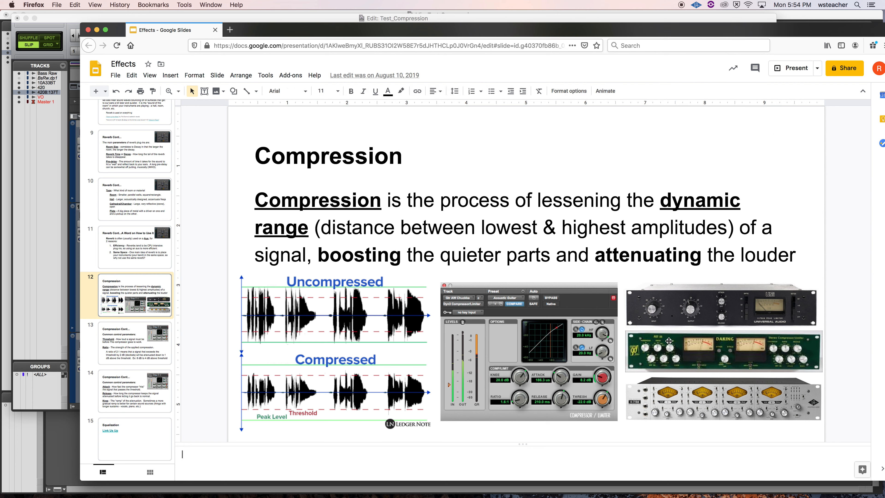
mouse_move(622, 298)
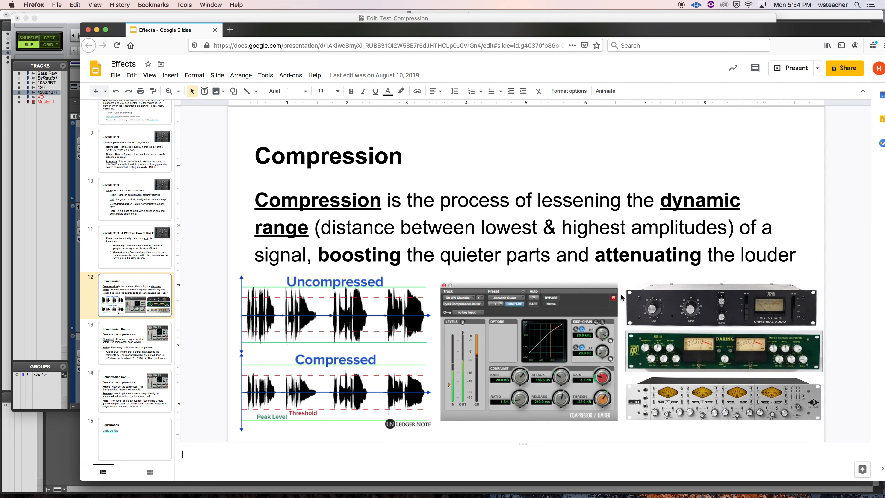
mouse_move(720, 301)
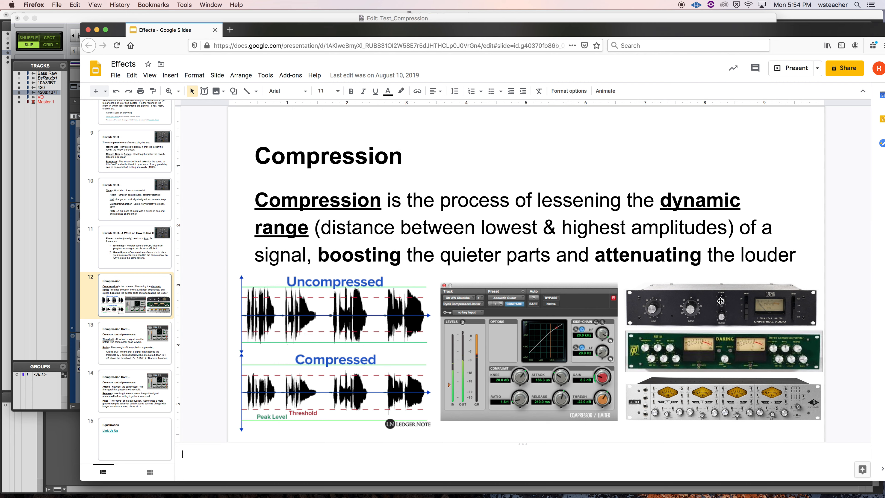
mouse_move(672, 310)
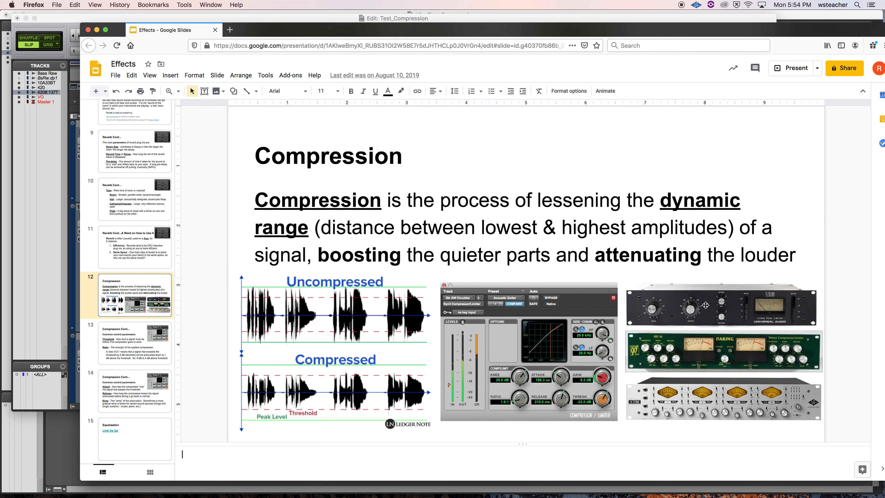
mouse_move(744, 312)
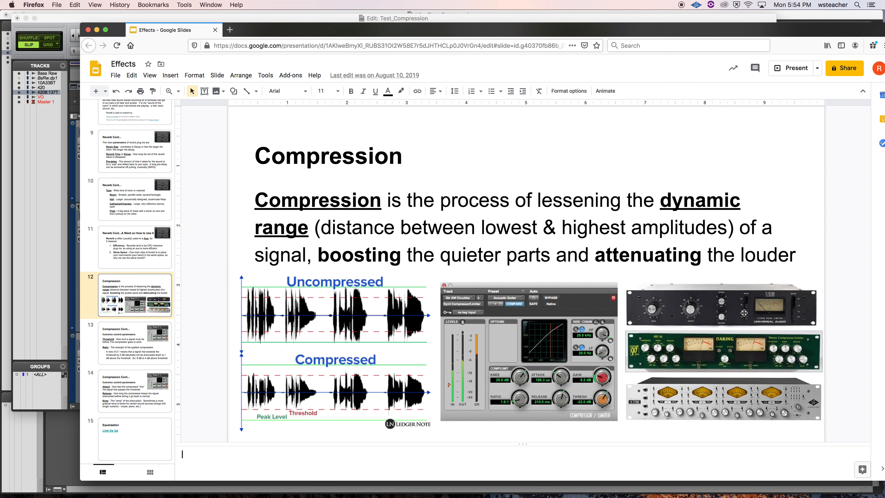
mouse_move(745, 322)
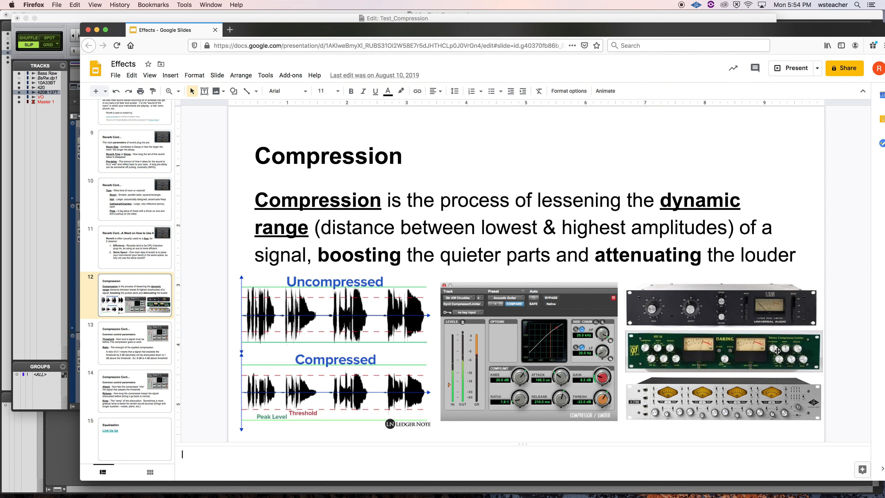
mouse_move(713, 392)
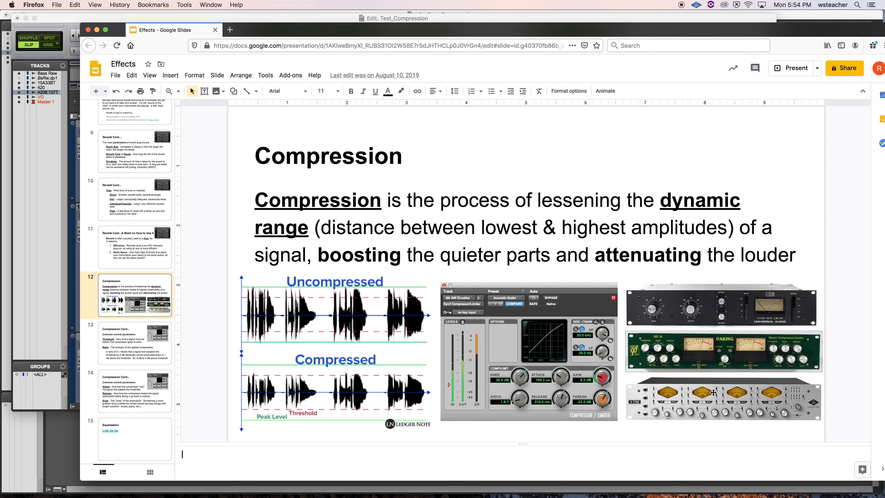
mouse_move(687, 426)
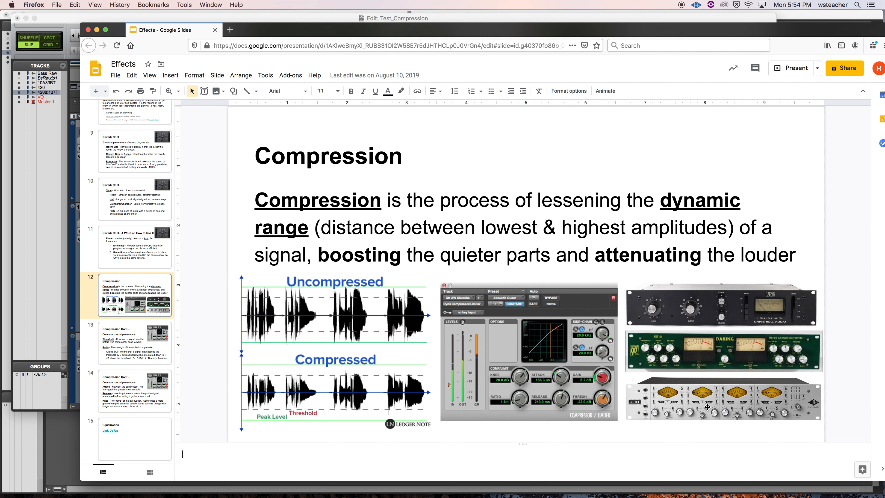
mouse_move(789, 420)
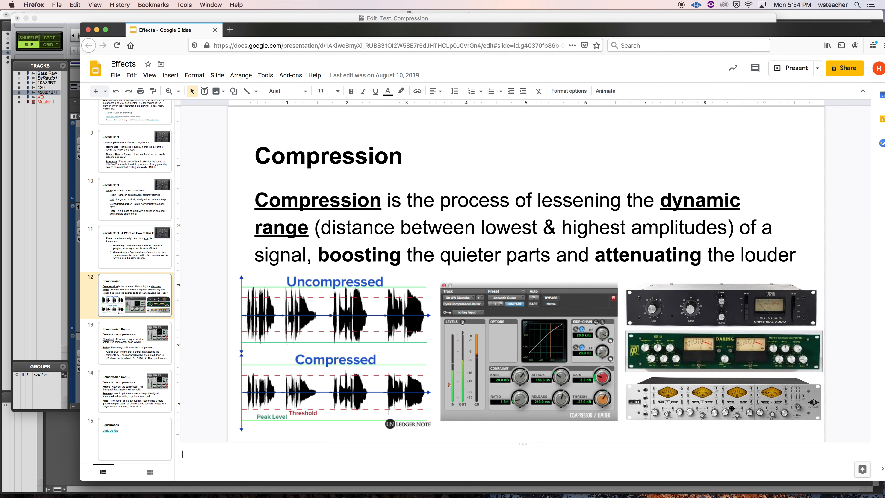
Advance from the Threshold and Ratio slide to the Attack, Release and Knee slide
left_click(134, 343)
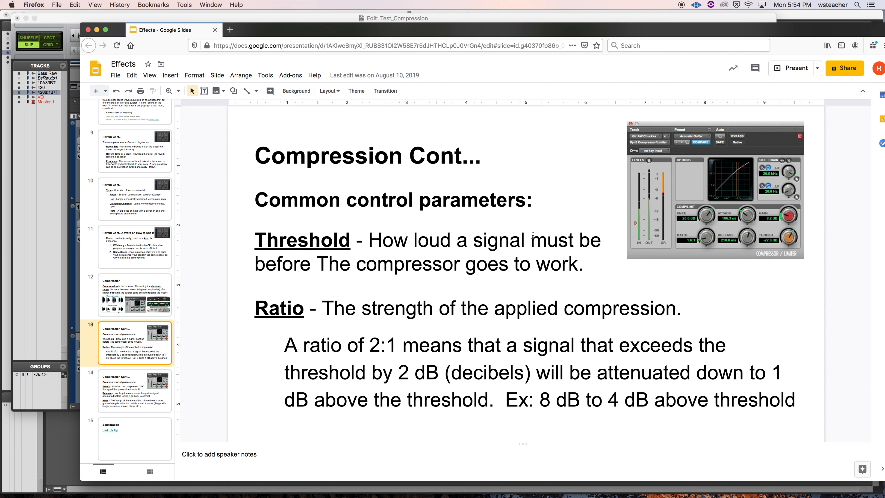
mouse_move(427, 295)
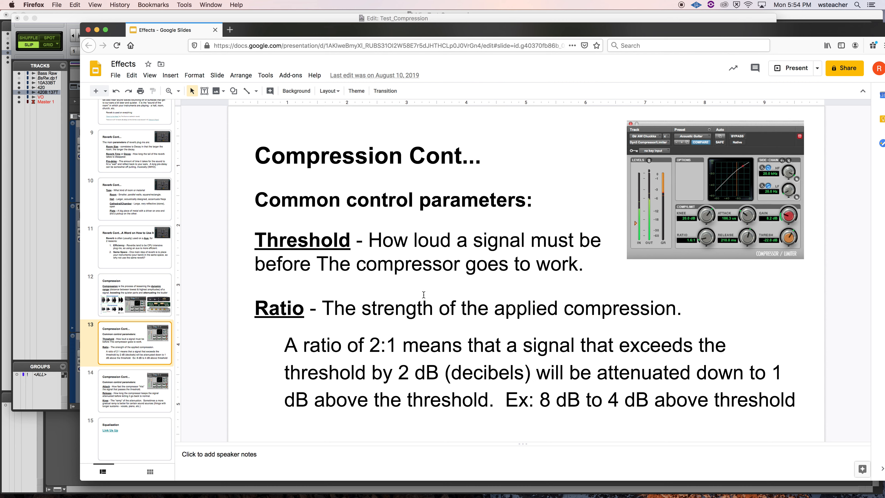
mouse_move(525, 277)
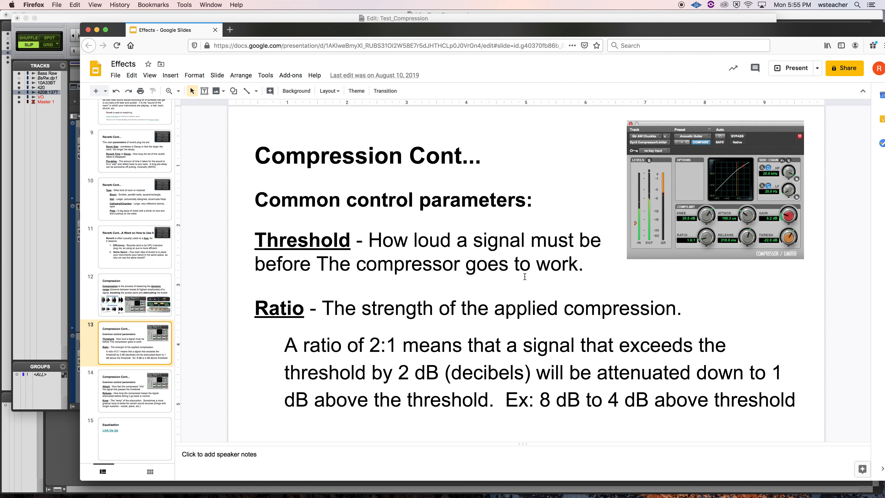
mouse_move(513, 335)
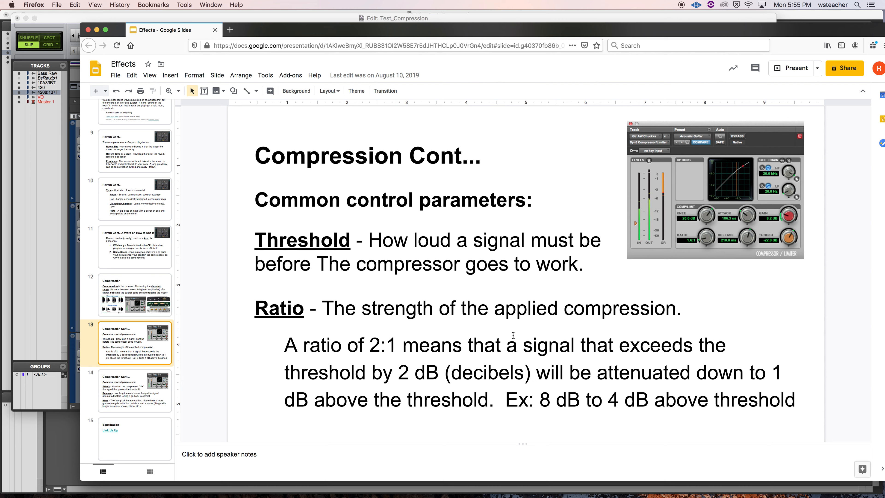
mouse_move(436, 334)
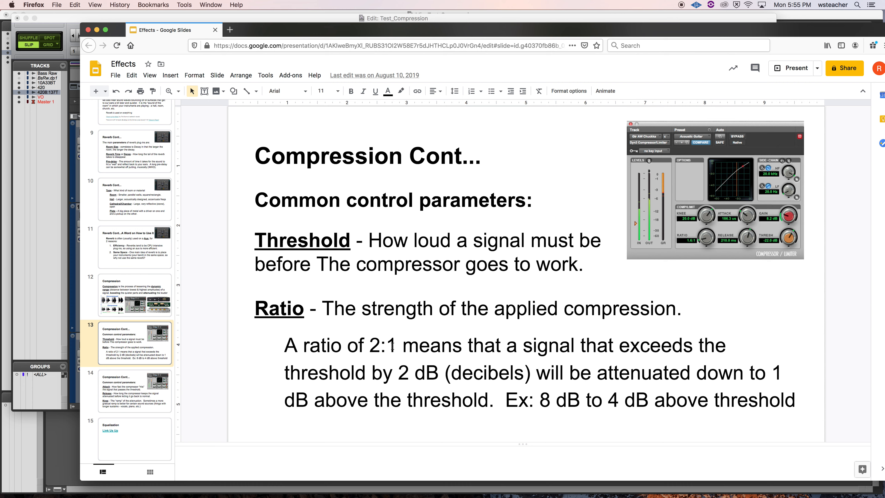
mouse_move(537, 404)
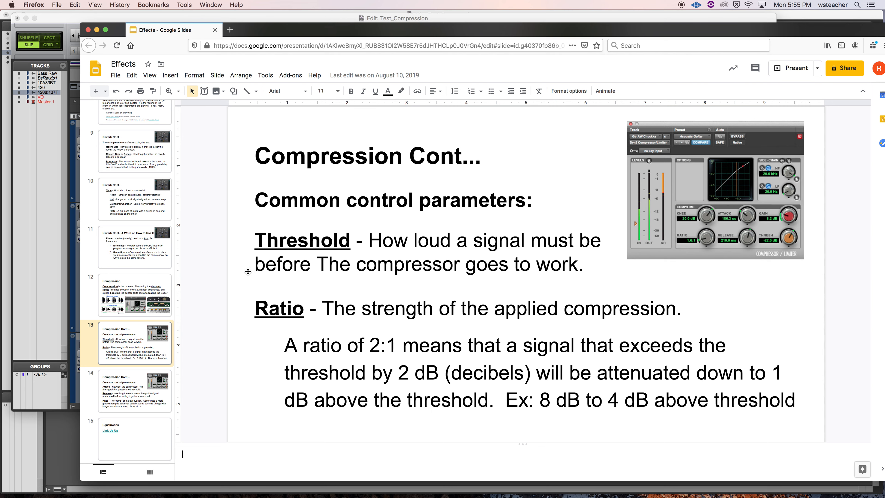
left_click(135, 390)
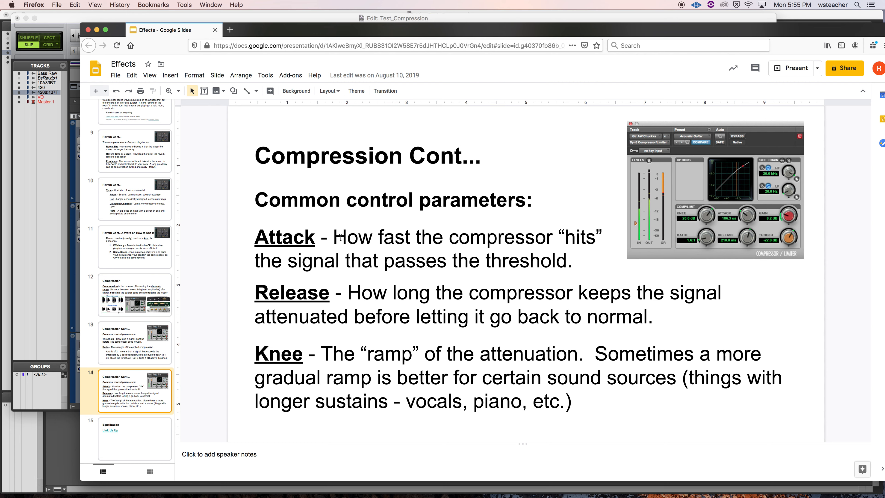
mouse_move(547, 253)
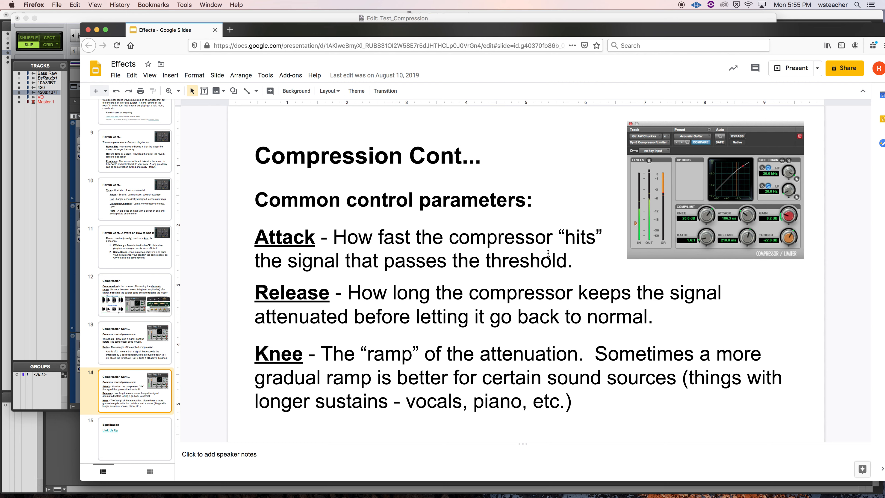
mouse_move(366, 252)
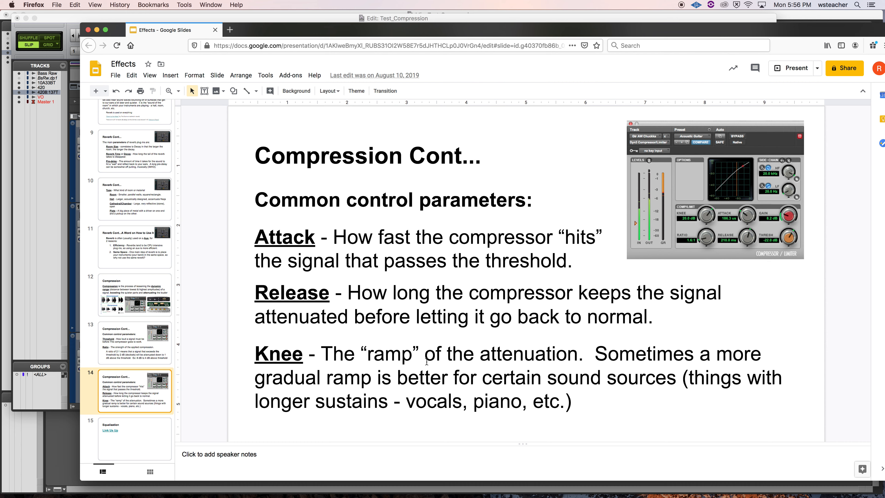
mouse_move(721, 186)
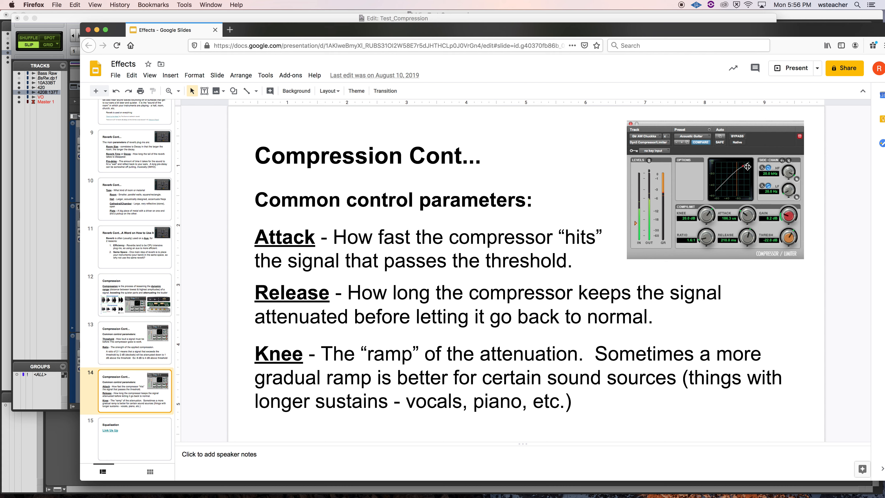
mouse_move(757, 204)
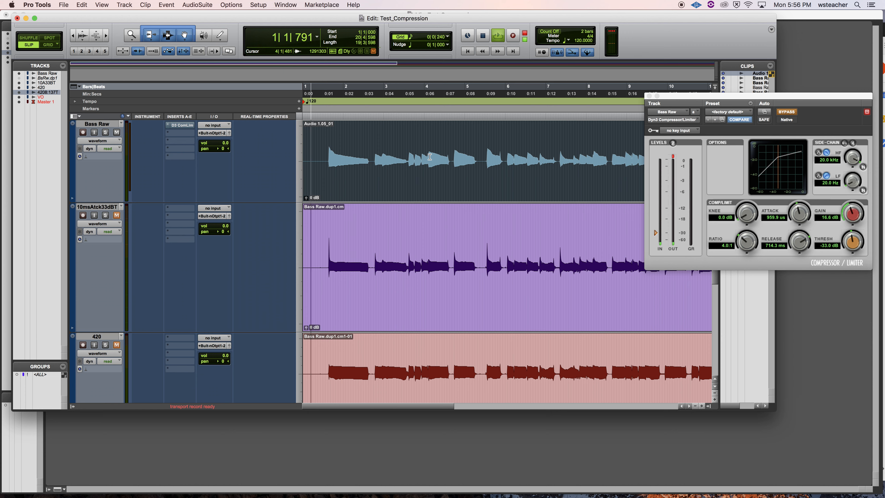
Return playback to the session start and select the Bass Raw clip
left_click(498, 35)
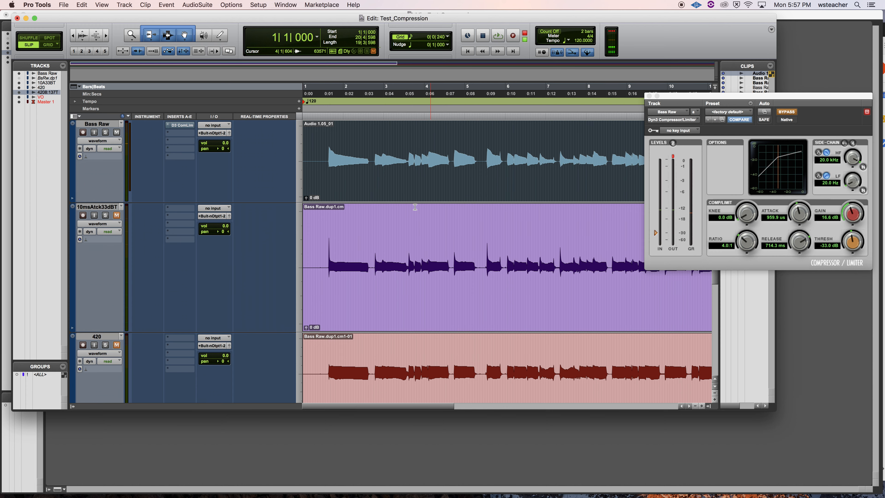
scroll("down", 3)
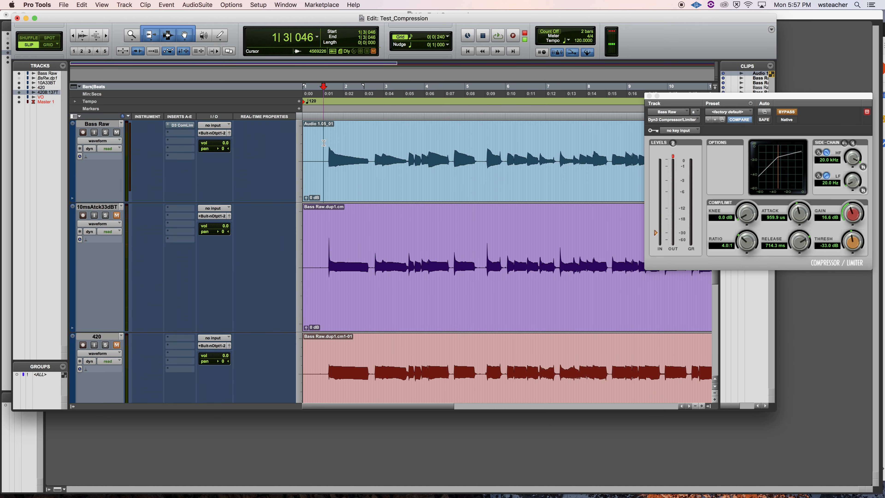
left_click(342, 157)
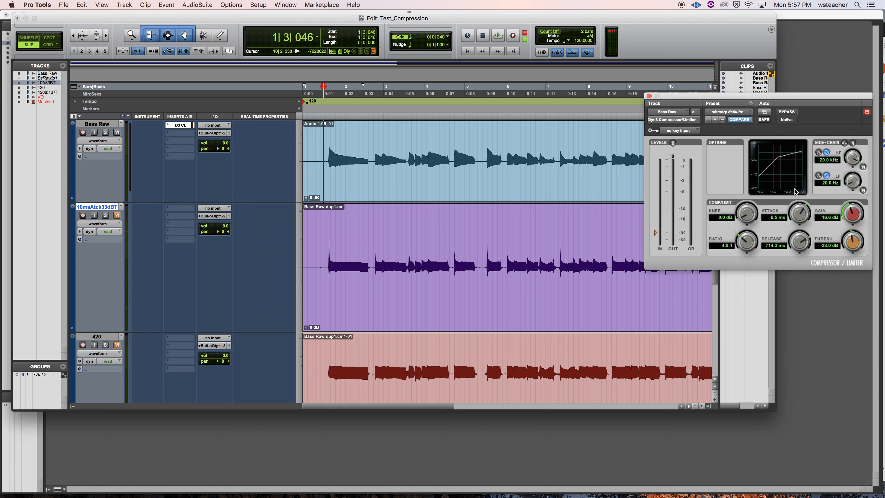
Raise the Dyn3 attack to 10.0 ms, then view the second track's name dialog and cancel it
left_click_drag(797, 212, 798, 203)
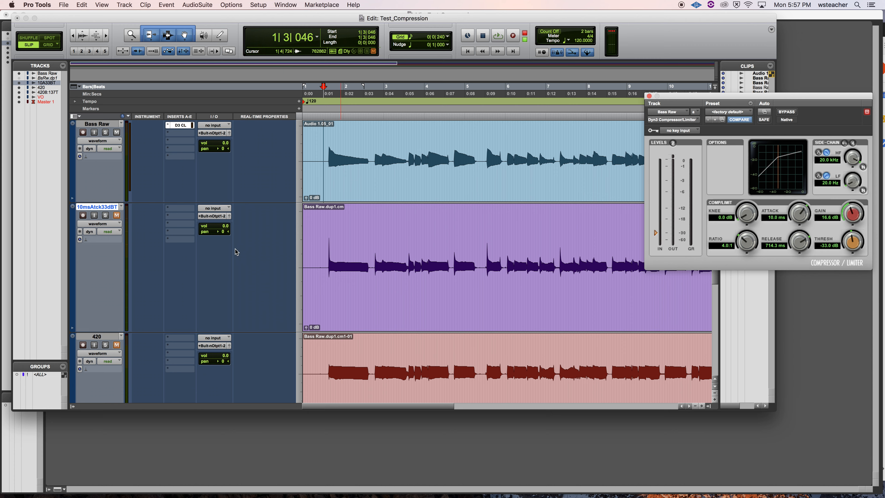
double_click(96, 206)
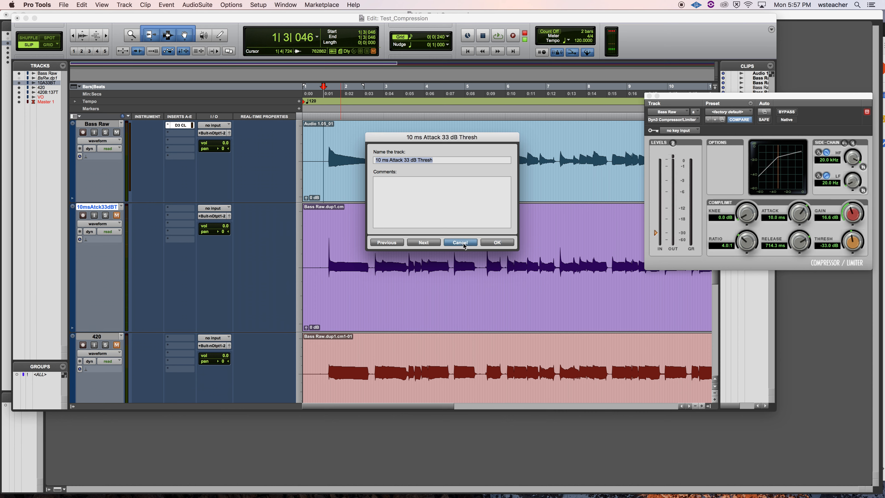
left_click(460, 242)
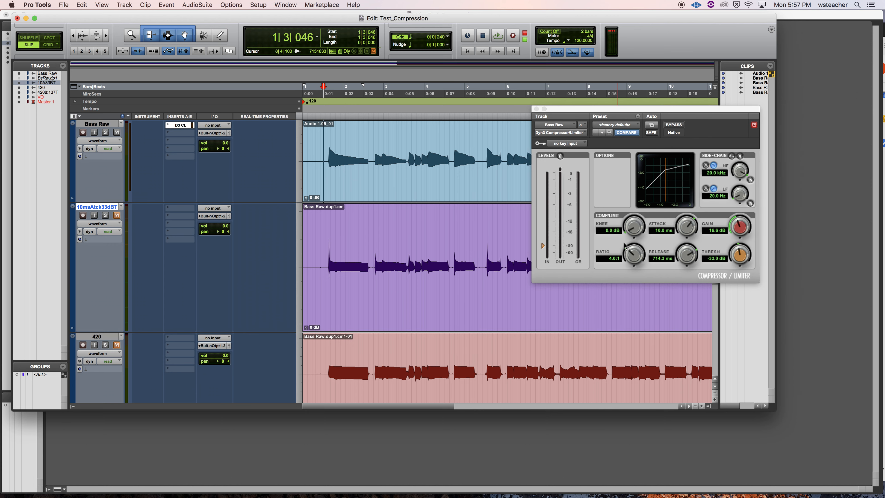
mouse_move(665, 181)
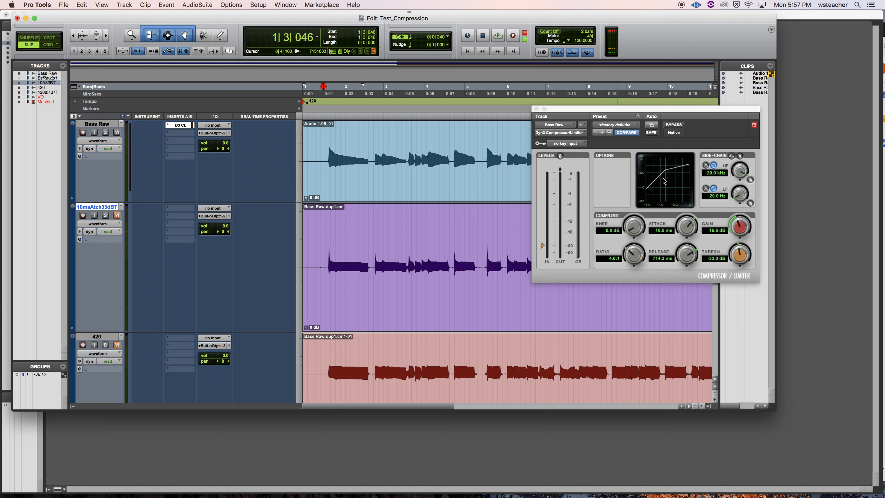
Soften the knee and return it to 0 dB, set release to 668.1 ms and gain to 21.5 dB
left_click_drag(632, 226, 632, 221)
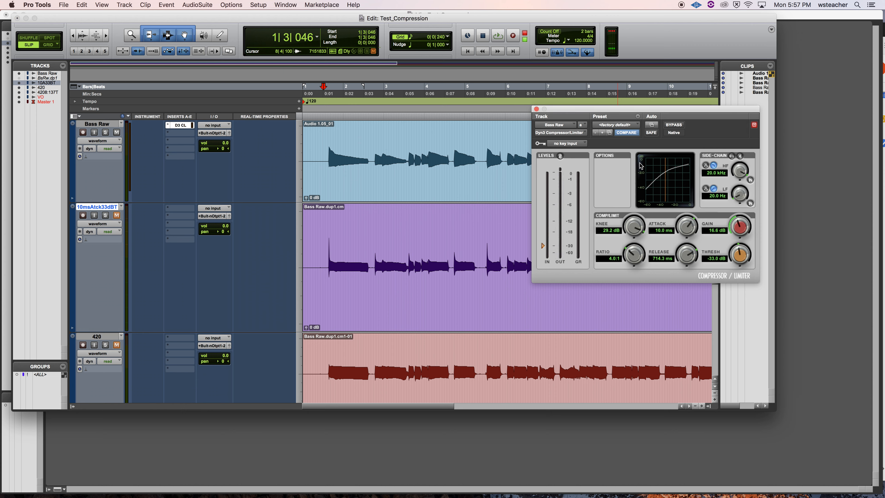
left_click_drag(633, 226, 633, 214)
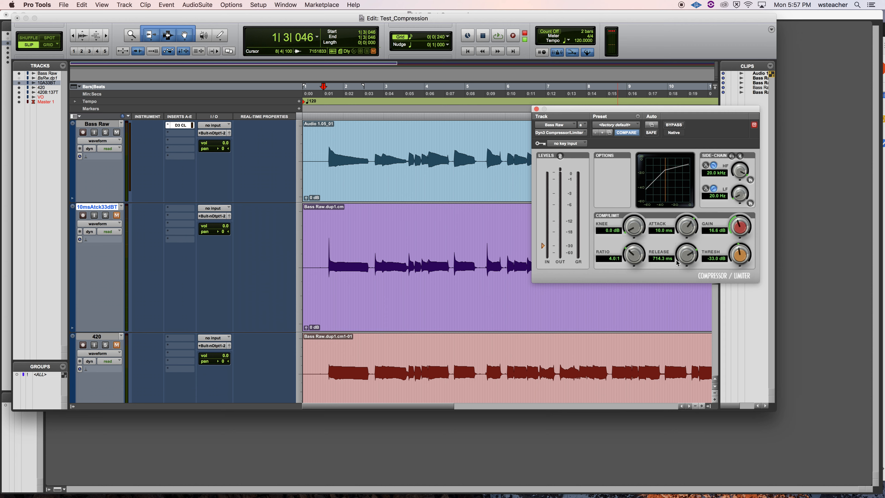
left_click_drag(686, 254, 686, 251)
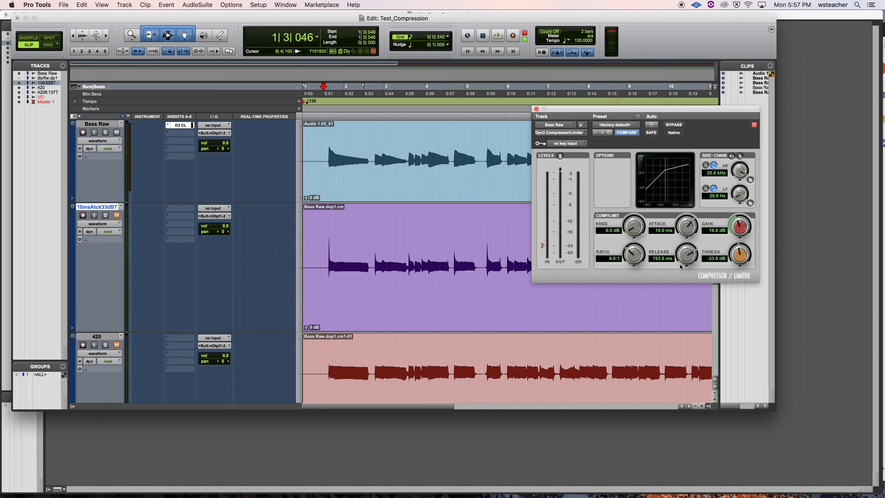
left_click_drag(686, 254, 683, 262)
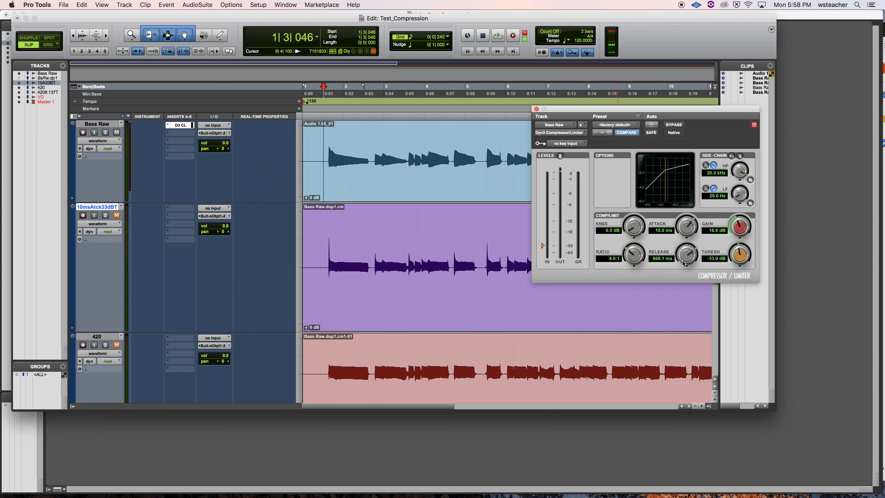
mouse_move(727, 161)
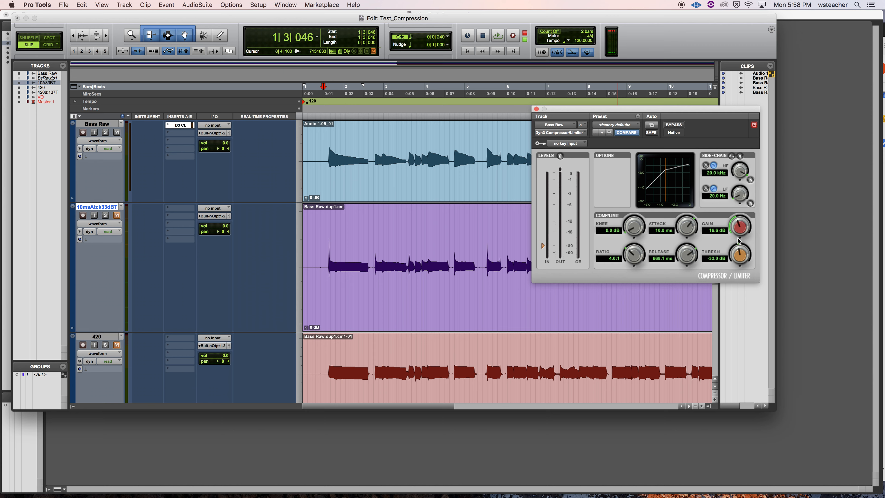
left_click_drag(739, 223, 742, 226)
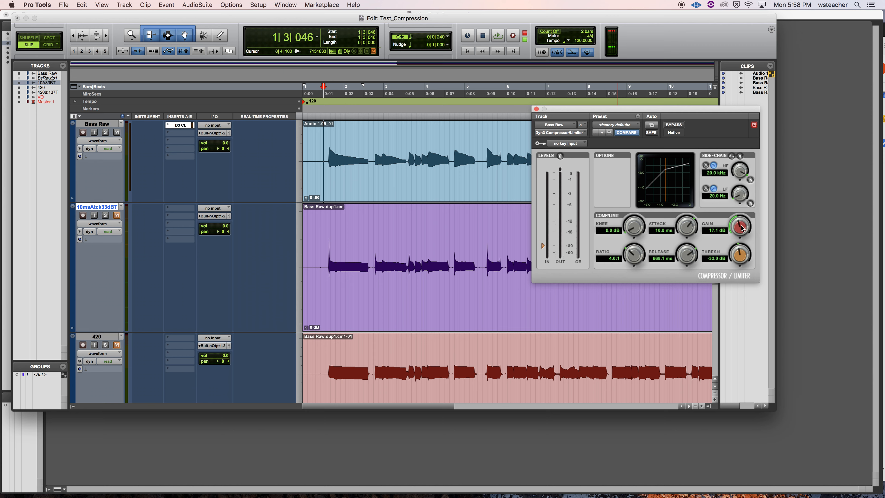
left_click_drag(740, 226, 743, 223)
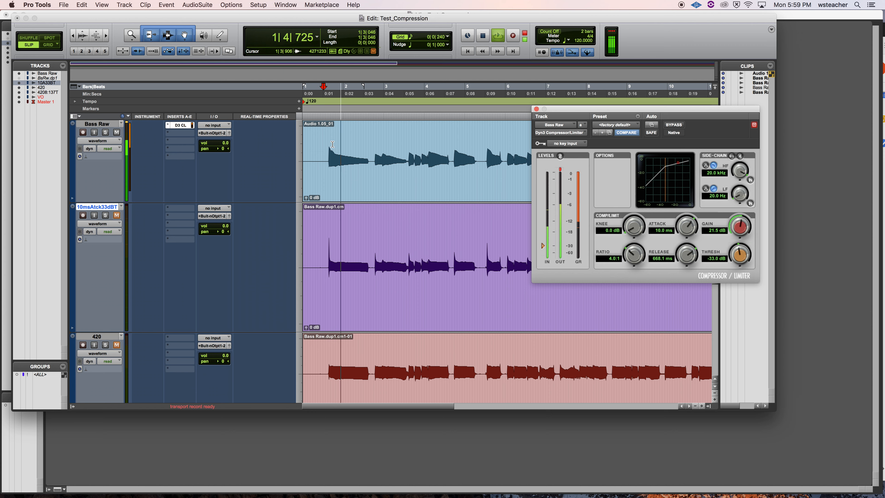
Toggle Dyn3 bypass during playback to compare compressed and dry bass
left_click(673, 125)
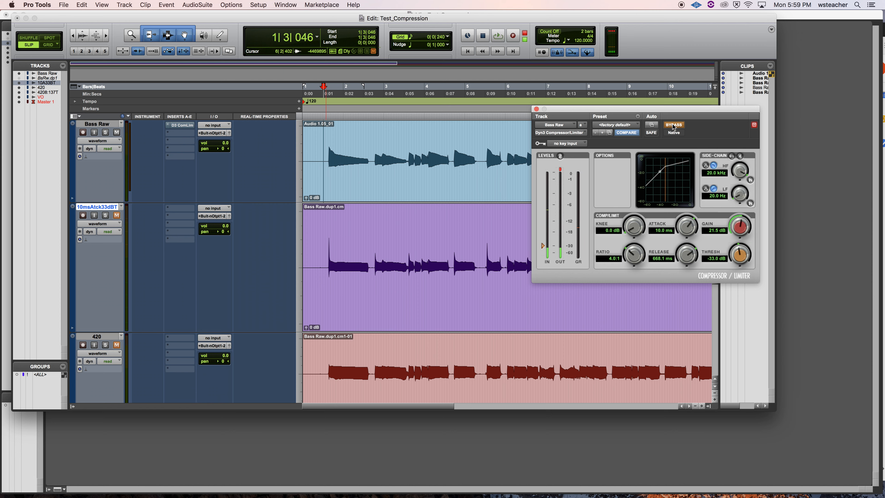
left_click(673, 125)
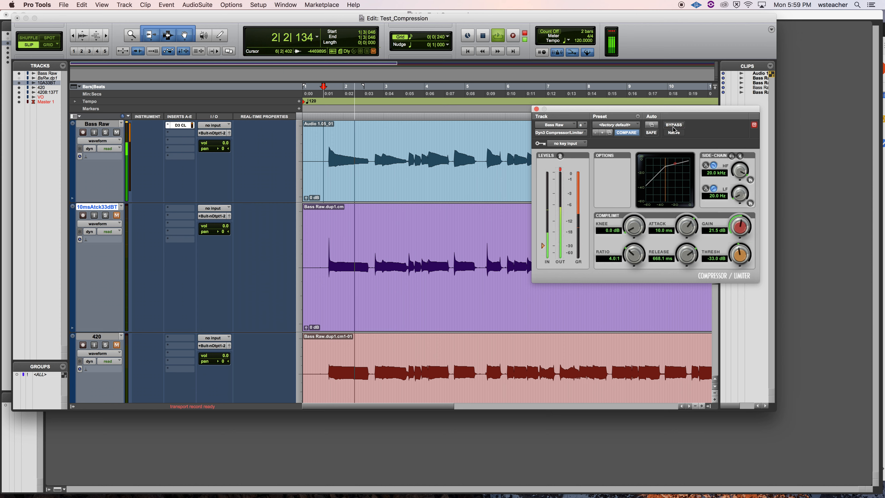
left_click(673, 125)
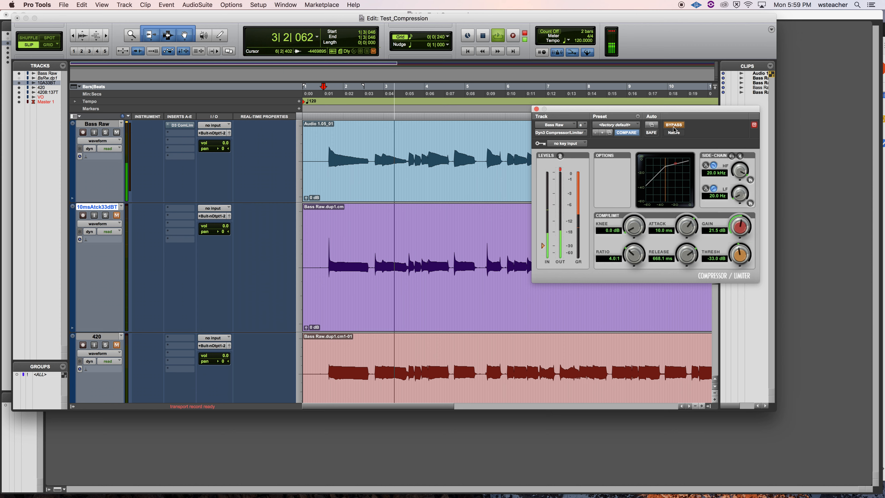
left_click(673, 125)
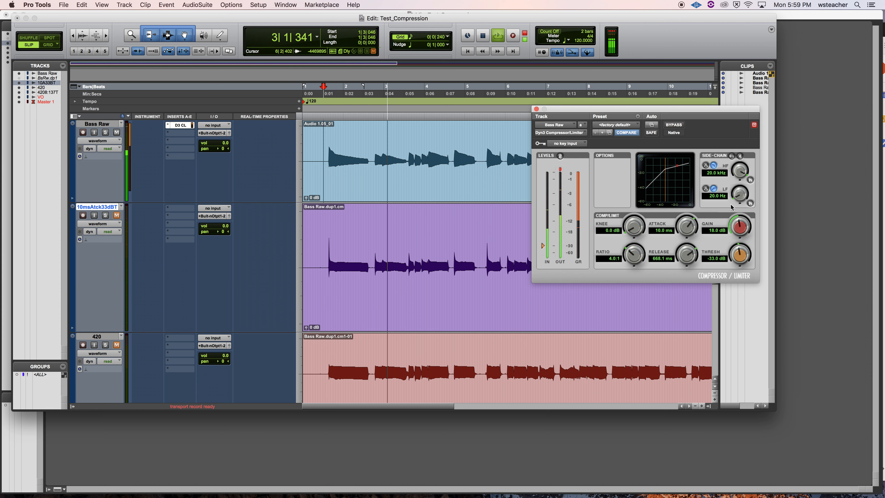
Lower the compressor makeup gain to 11.2 dB and re-engage the compressor
left_click_drag(739, 226, 737, 229)
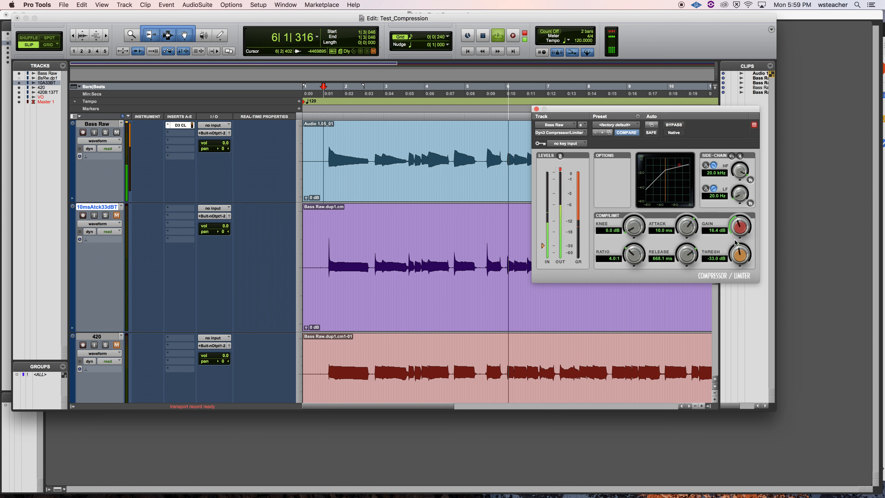
left_click_drag(737, 223, 734, 237)
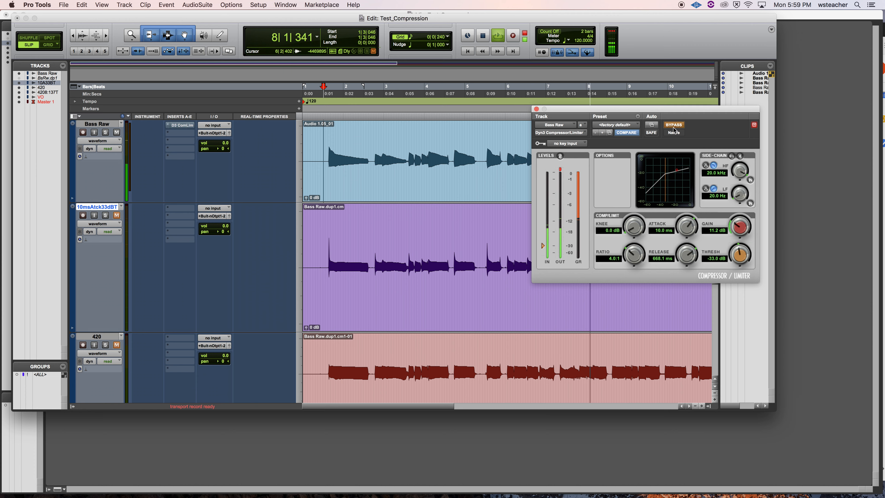
left_click(674, 125)
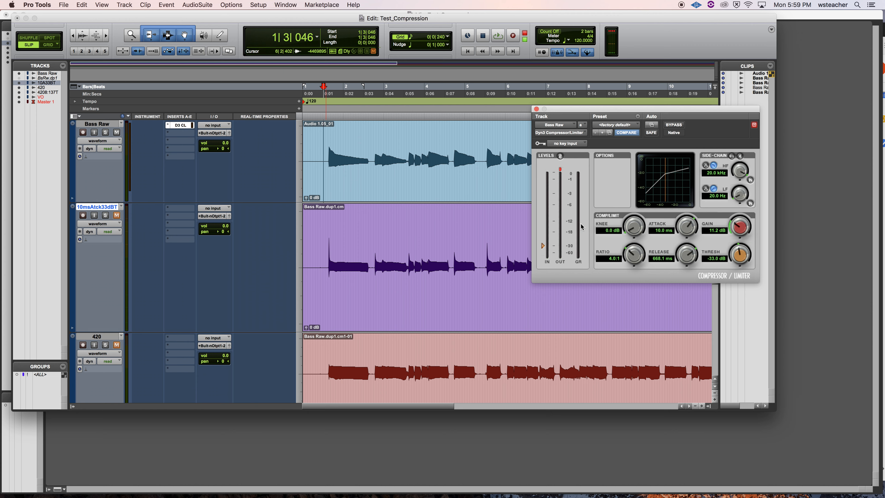
Toggle the Dyn3 bypass on and off during playback to compare against the +9.0 dB Bass Raw level
left_click(673, 125)
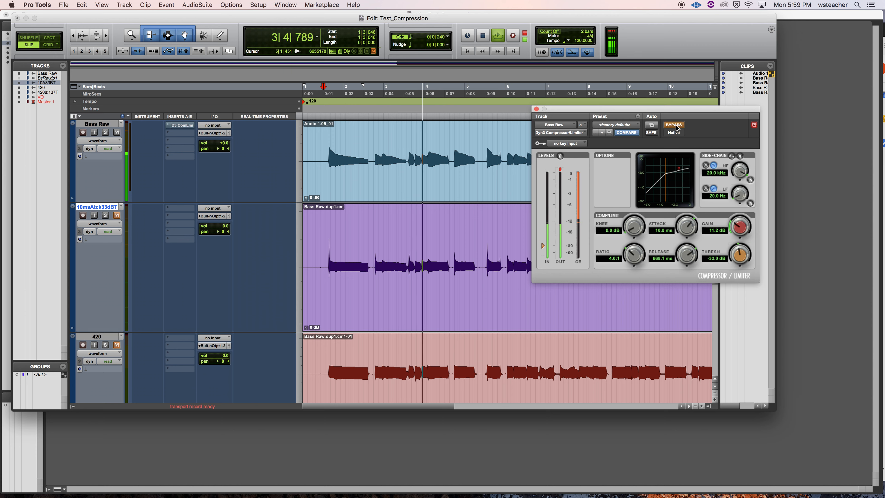
left_click(674, 125)
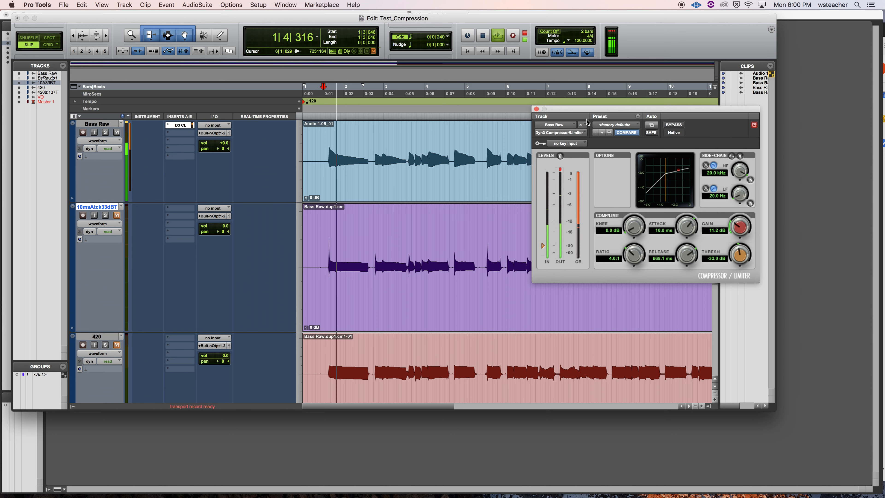
left_click(674, 125)
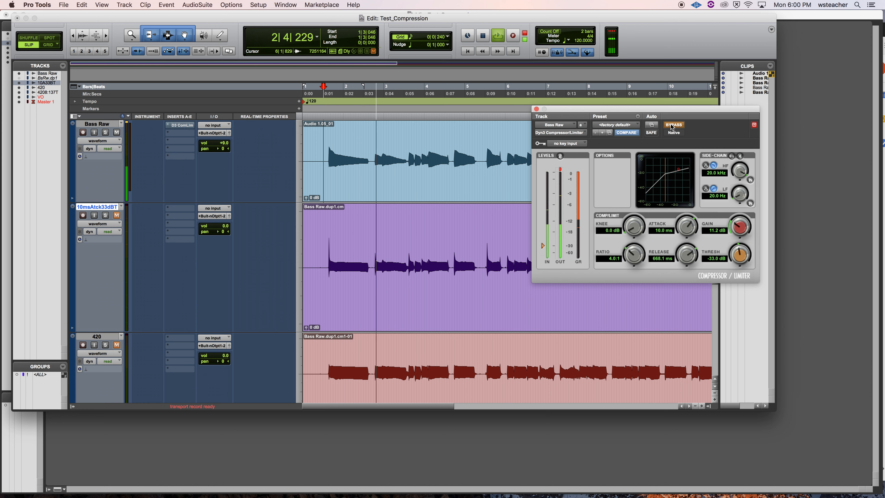
left_click(673, 125)
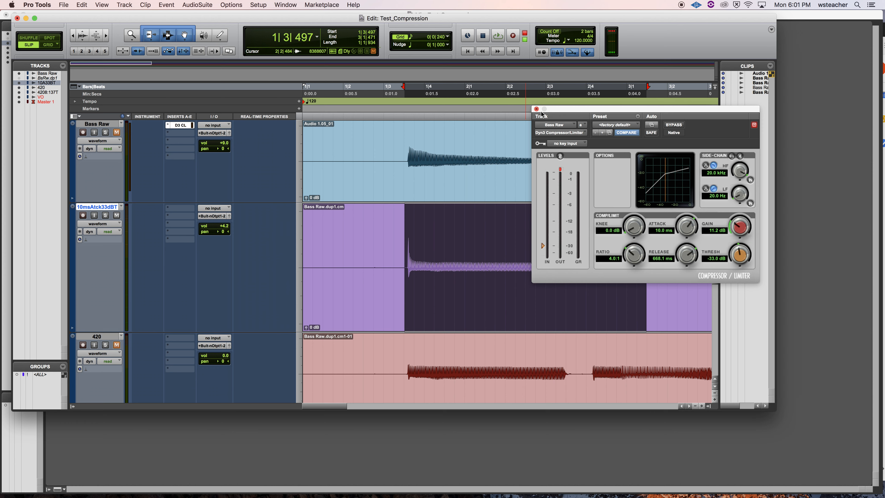
Close the Dyn3 compressor settings window
left_click(536, 109)
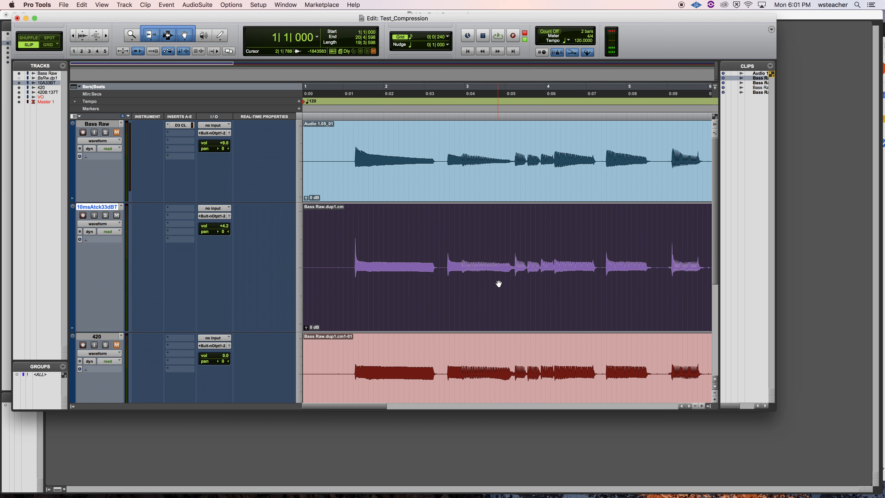
left_click(359, 265)
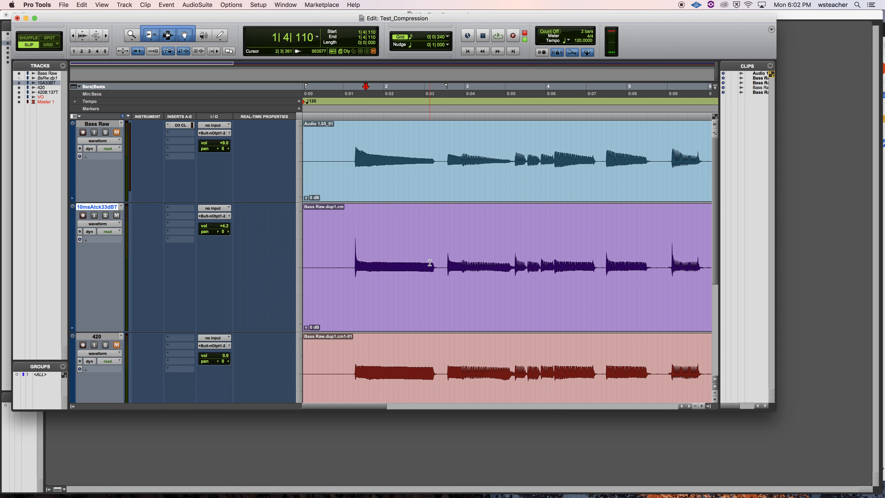
left_click(365, 155)
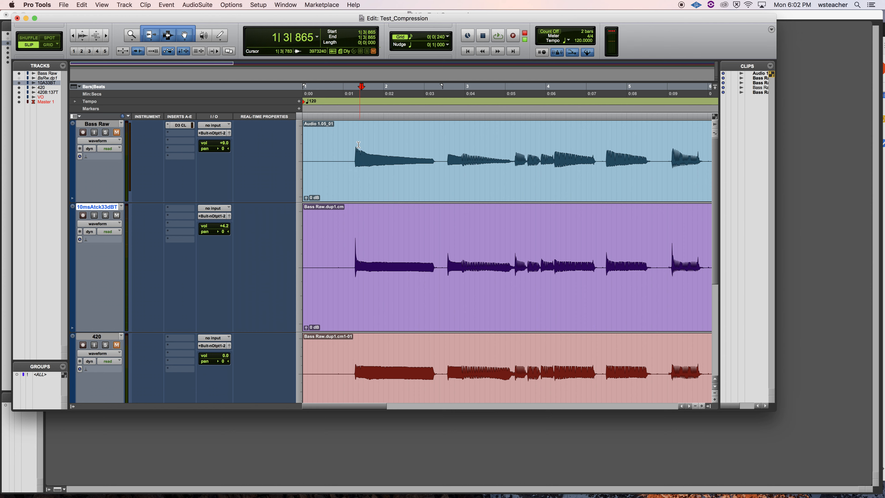
left_click(430, 154)
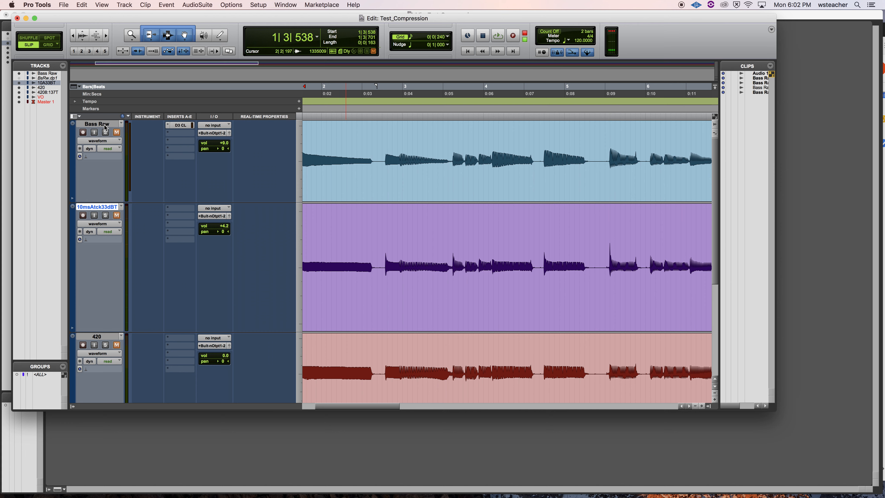
Set the Bass Raw Dyn3 attack to 420.0 µs and close the plugin window
left_click(179, 125)
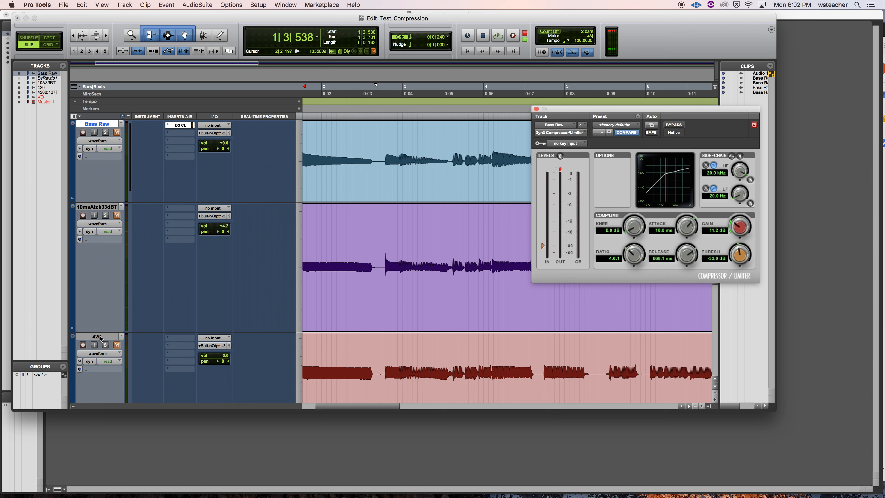
mouse_move(97, 336)
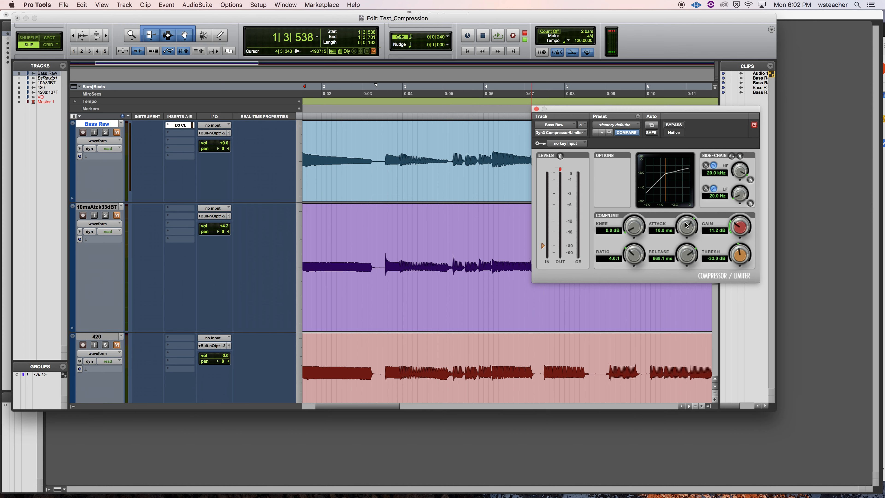
left_click_drag(686, 226, 686, 237)
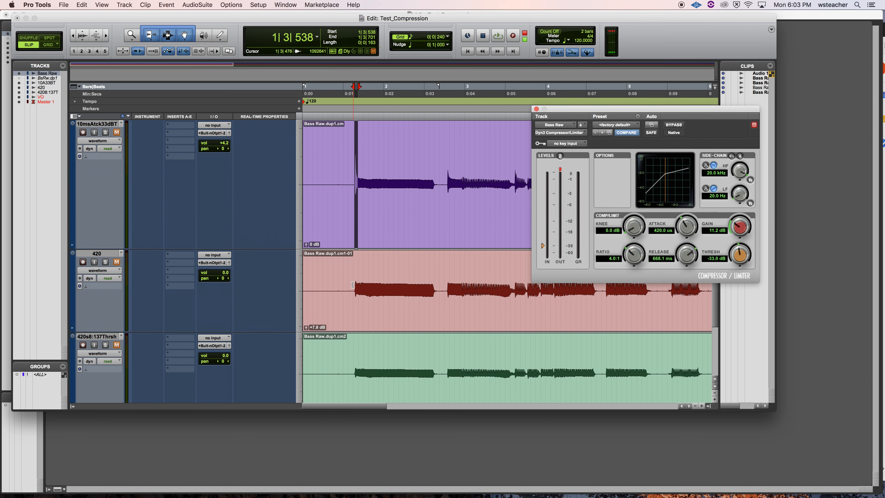
left_click(396, 85)
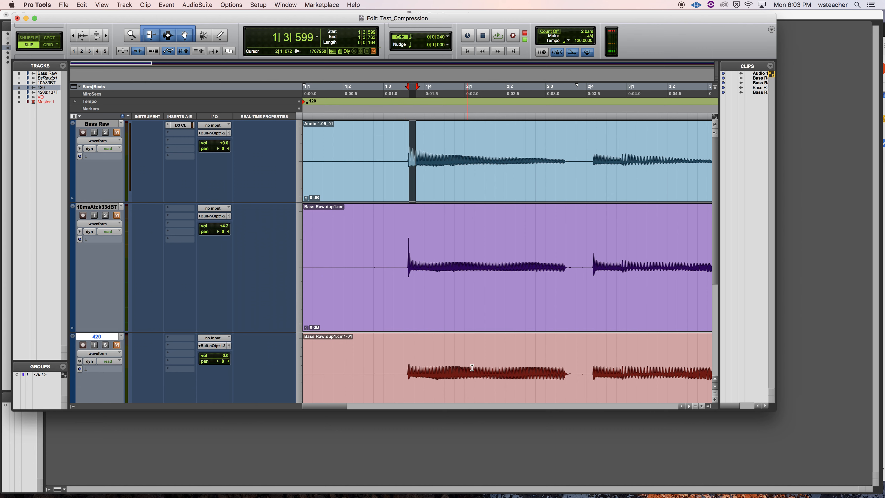
Select the first sustained note on the green 420 µs 8:1 -37 Thresh copy
left_click(410, 141)
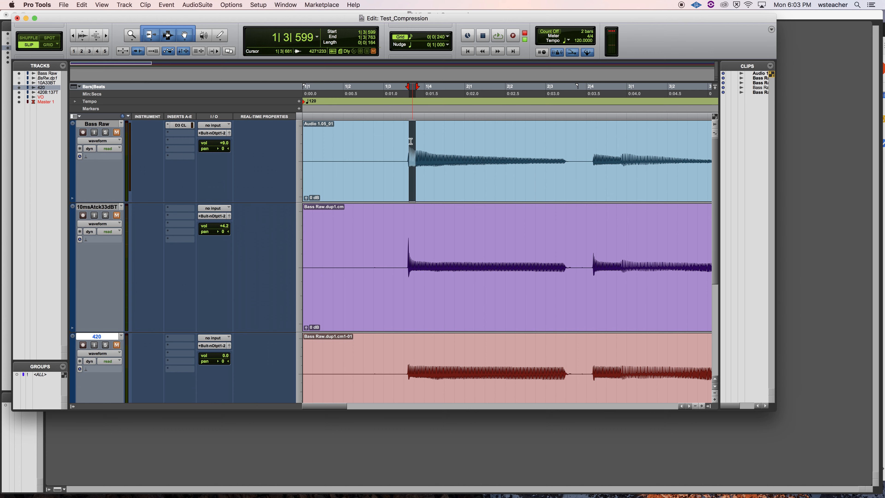
left_click(515, 154)
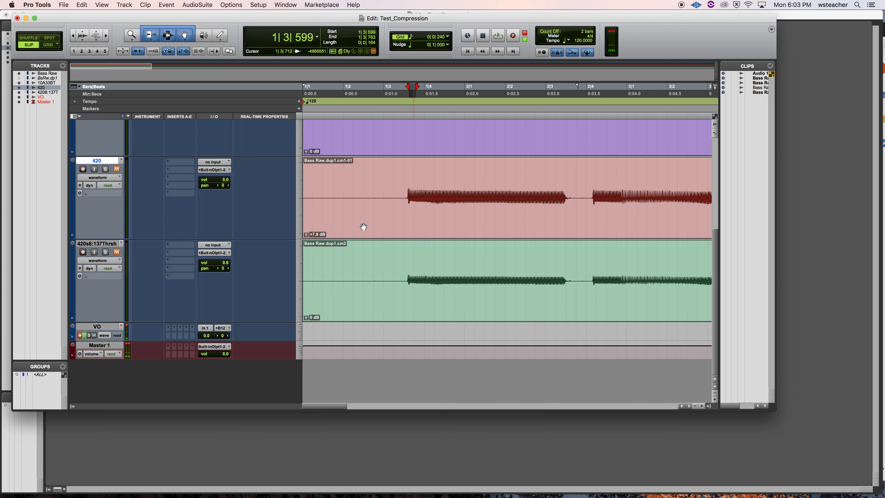
left_click(418, 273)
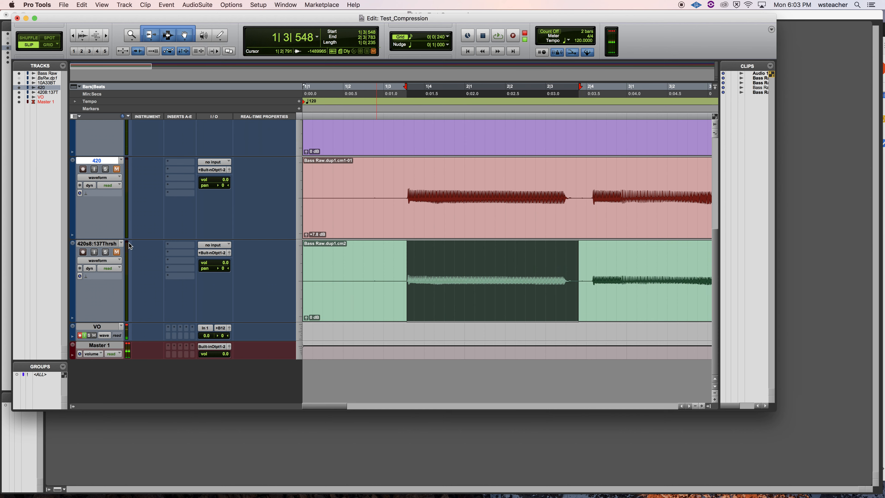
mouse_move(102, 244)
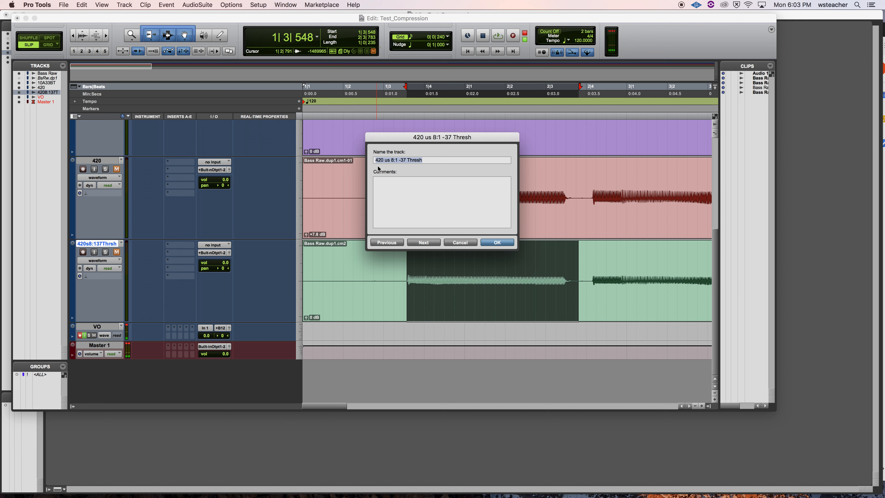
mouse_move(383, 167)
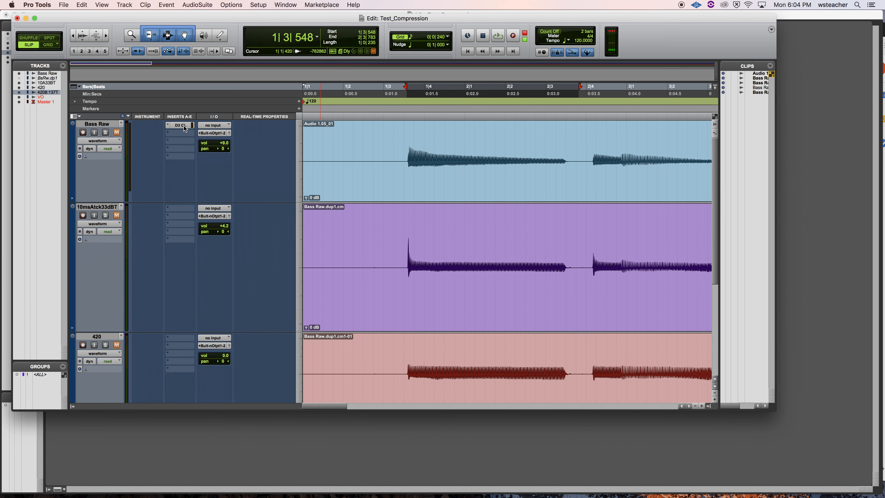
left_click(181, 125)
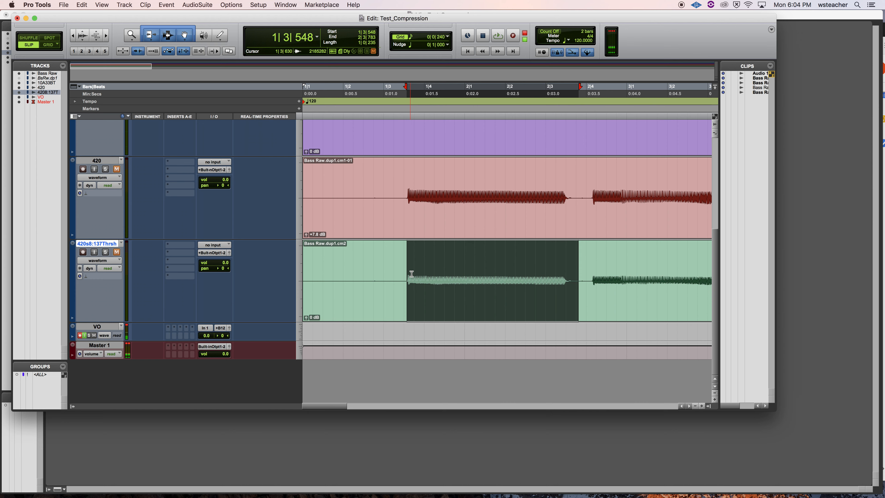
left_click(486, 277)
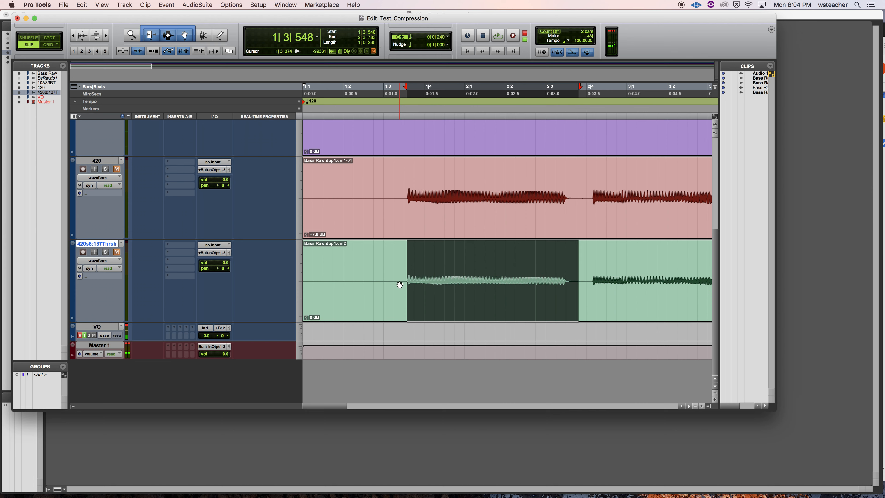
left_click(498, 35)
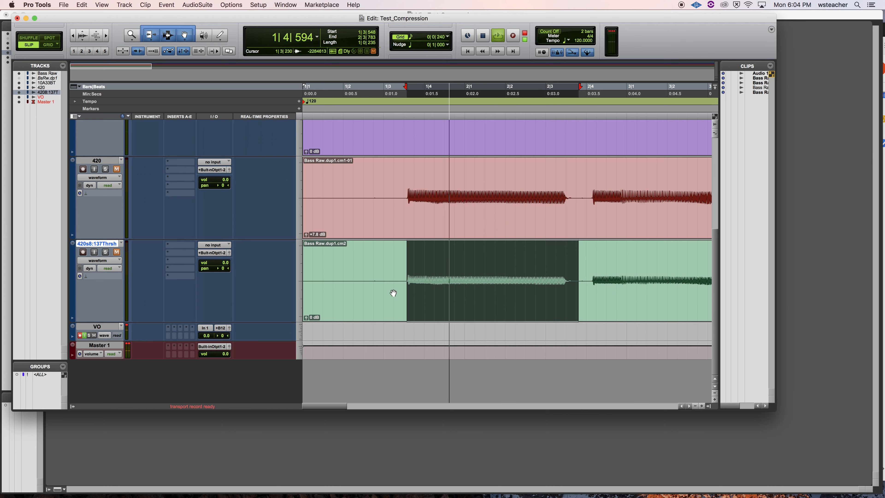